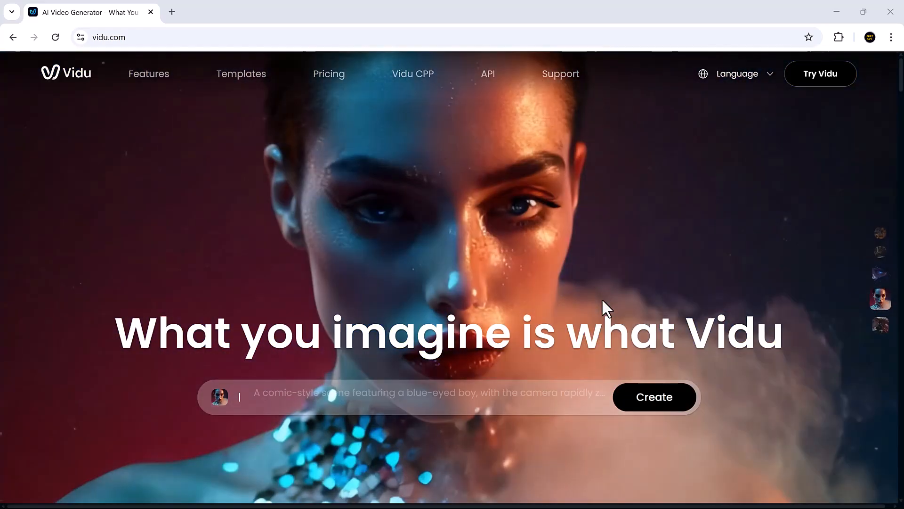
Step: Browse the Vidu showcase examples, including the next reference-to-video example
scroll(down, 3)
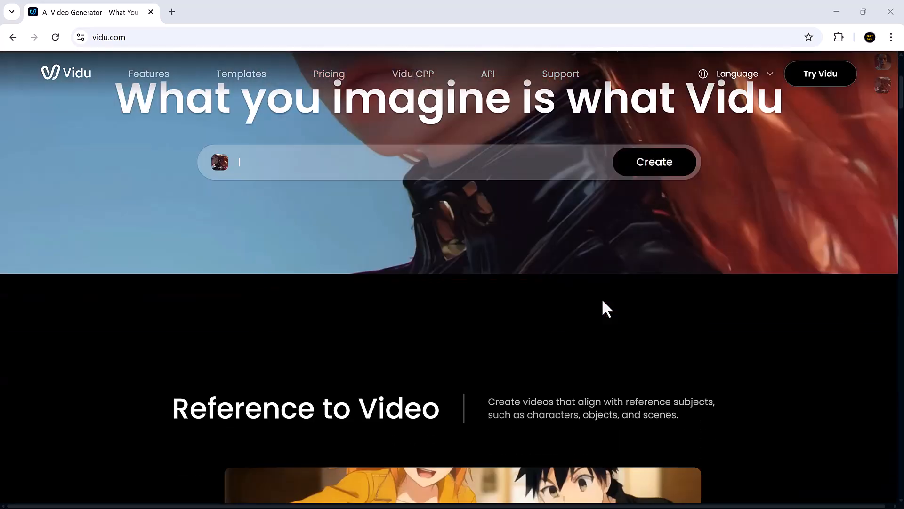
scroll(down, 3)
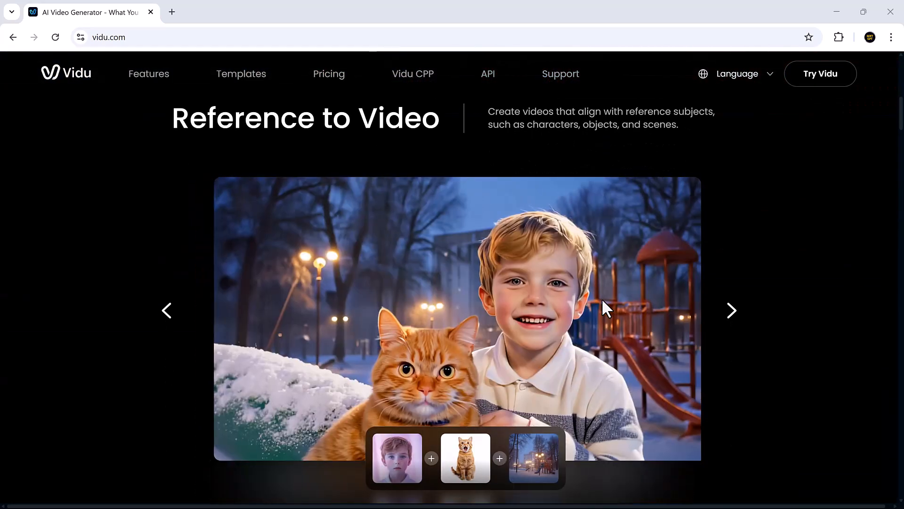
click(731, 311)
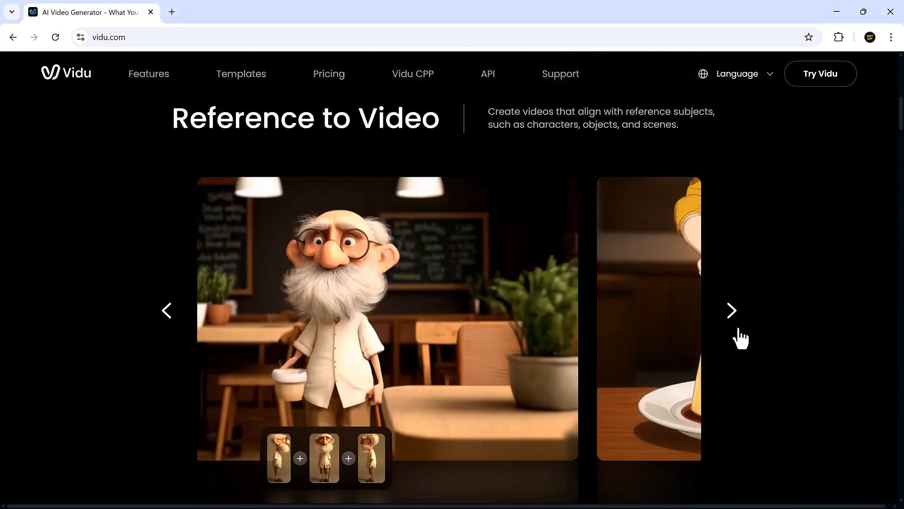
scroll(down, 3)
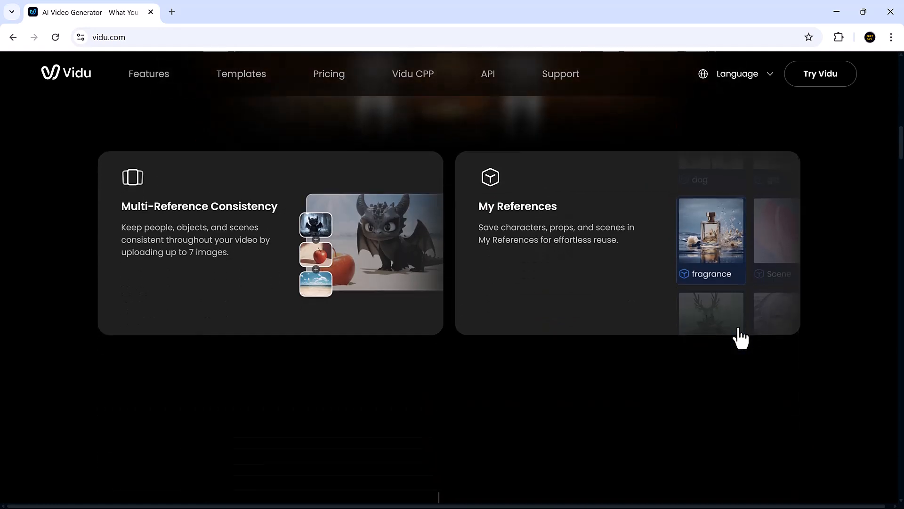
scroll(down, 3)
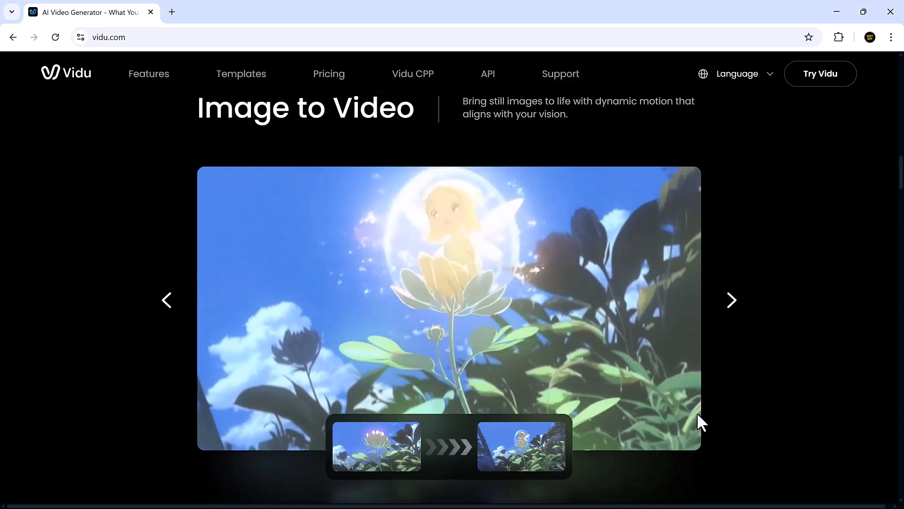
scroll(down, 3)
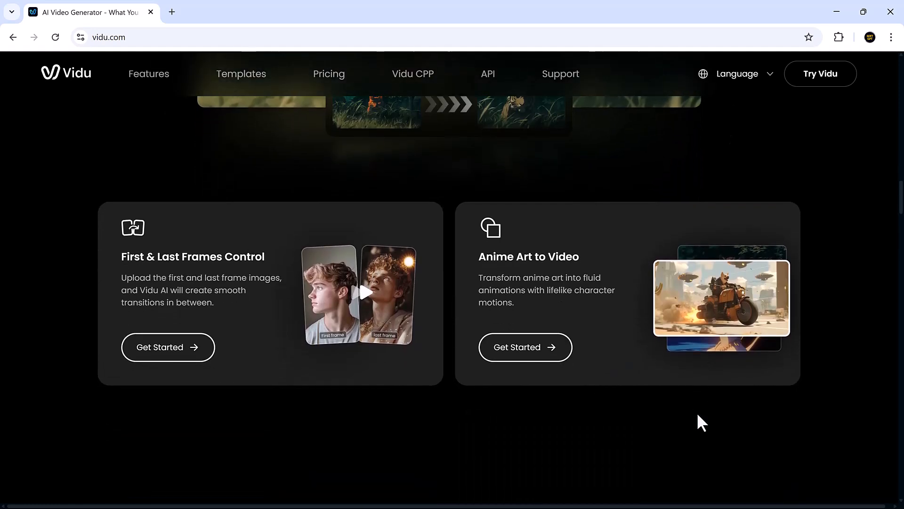
scroll(down, 3)
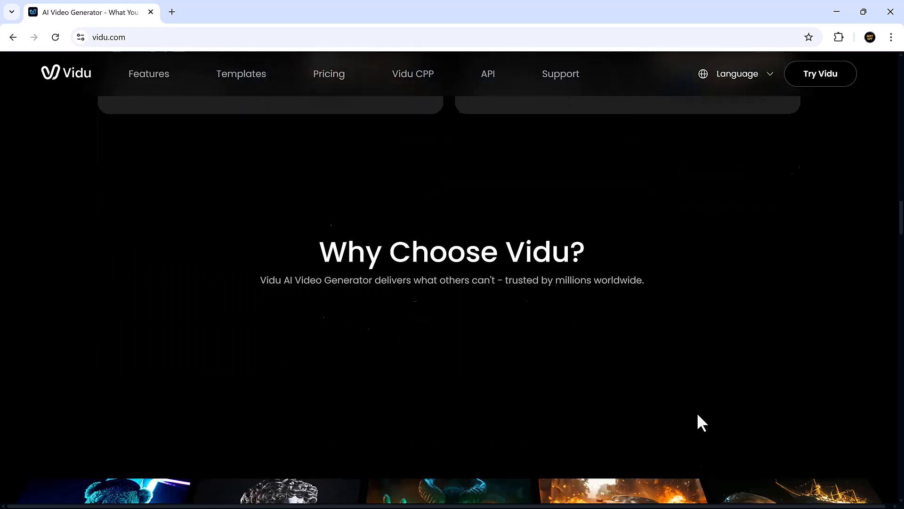
scroll(down, 3)
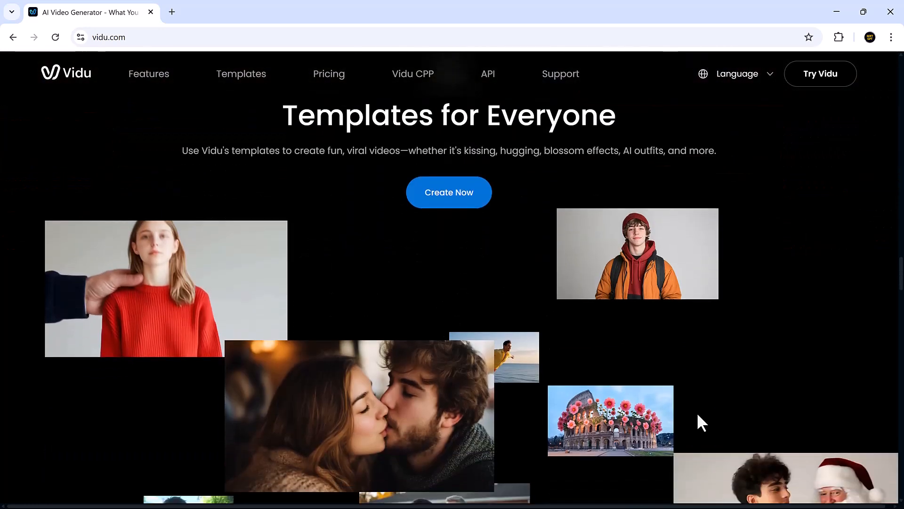
scroll(down, 3)
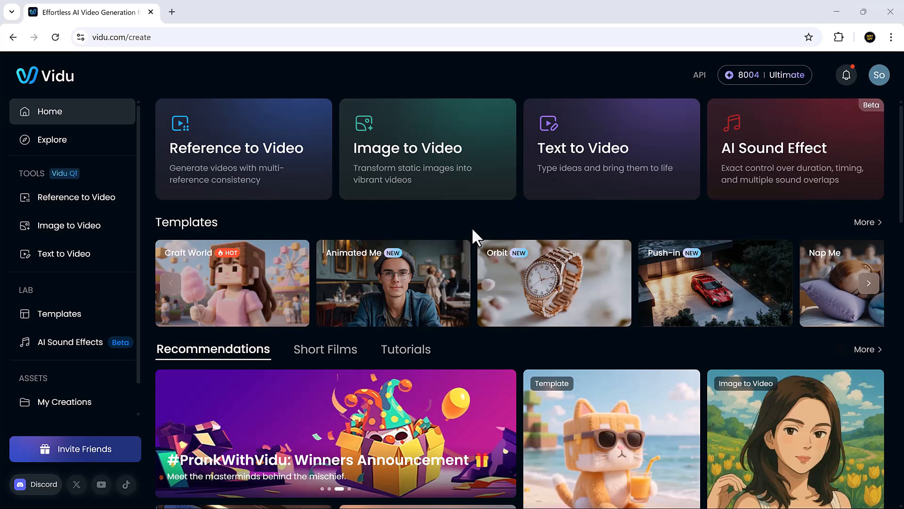
mouse_move(245, 167)
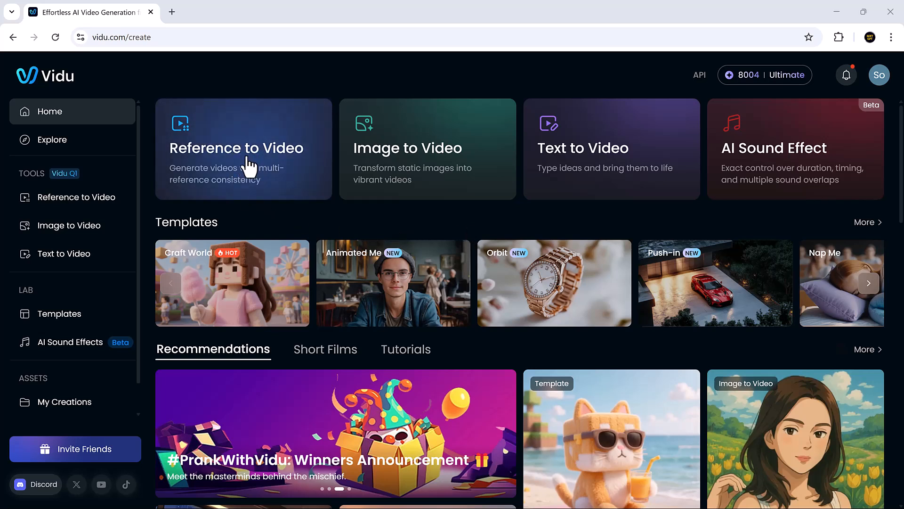
mouse_move(436, 179)
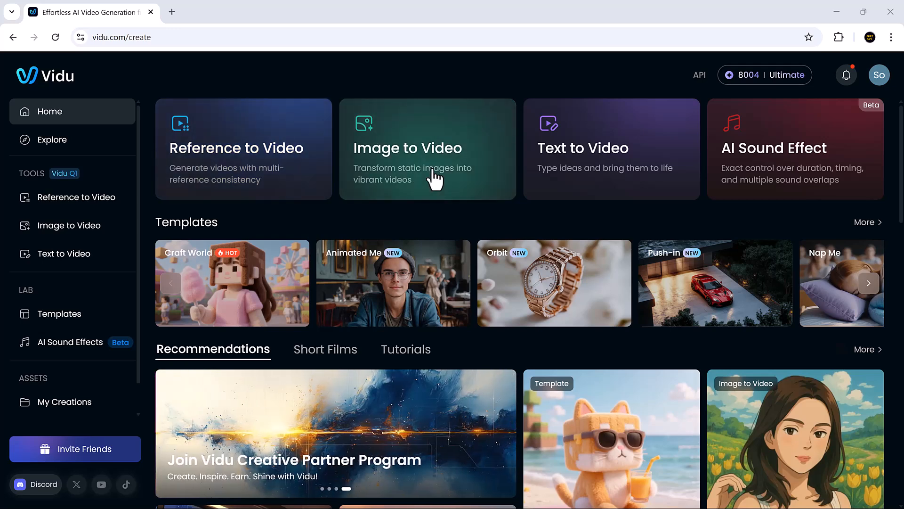
mouse_move(584, 173)
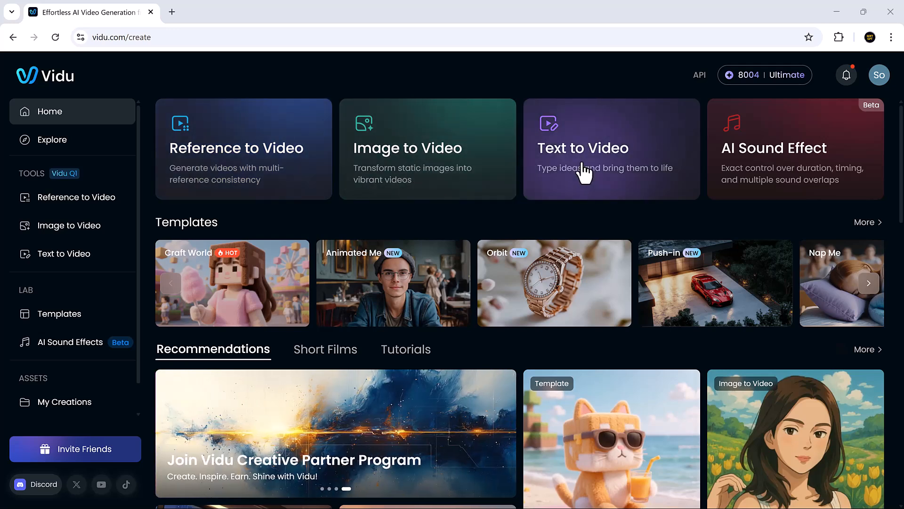
mouse_move(756, 162)
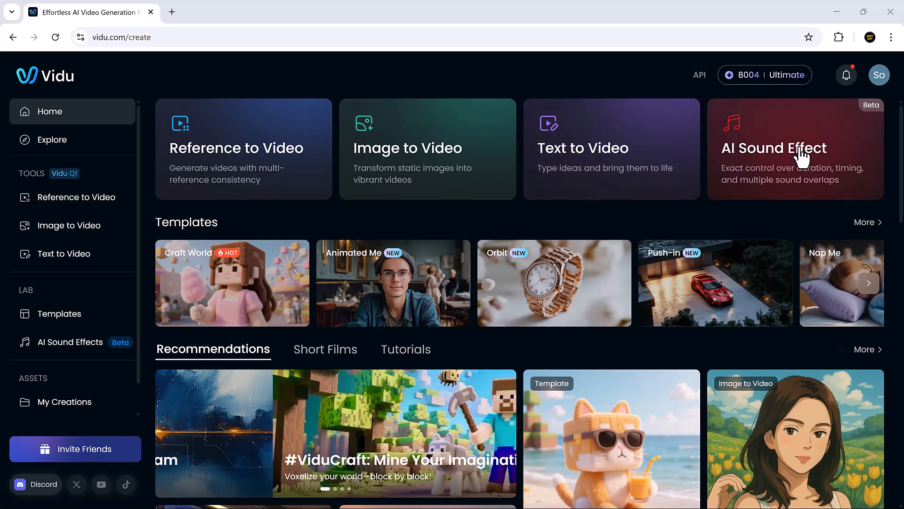
mouse_move(533, 211)
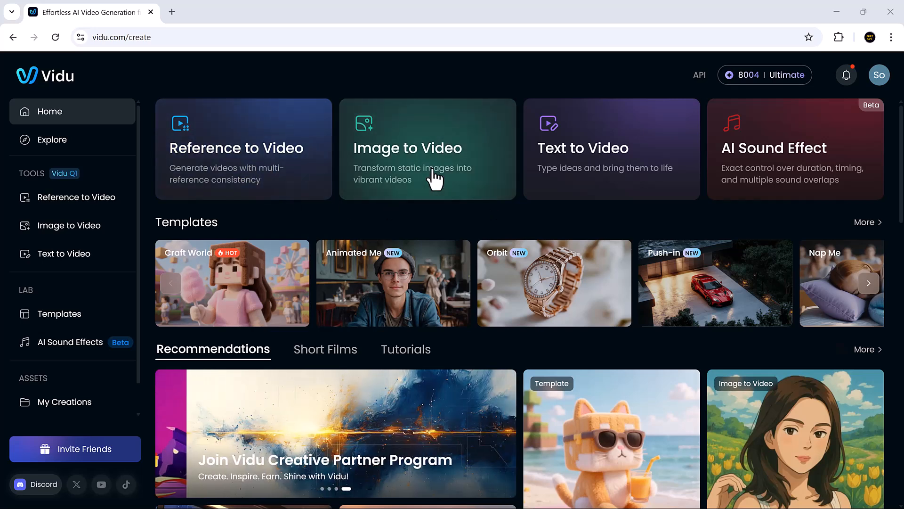
Step: Start an image-to-video generation with the Snow White futuristic transformation prompt
click(426, 148)
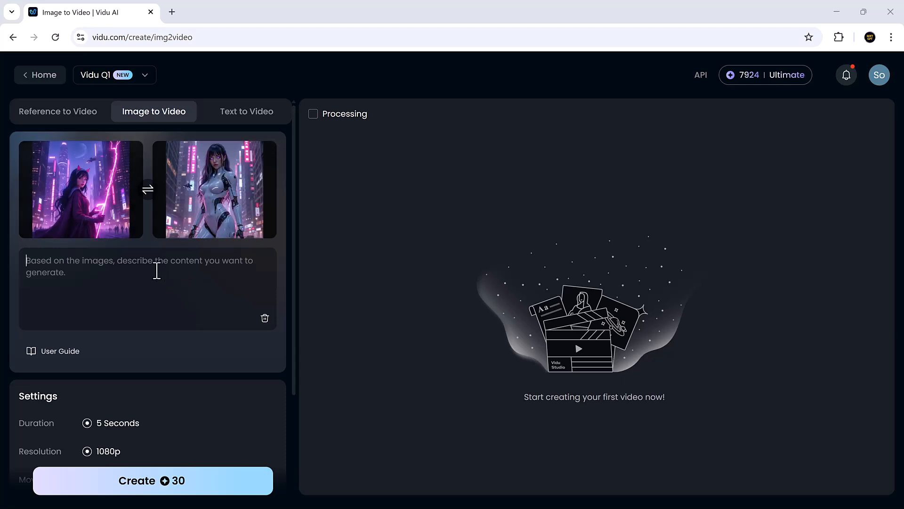
text(The classic snow white looks around the she used her power to change her self to a beautiful futuristic young woman)
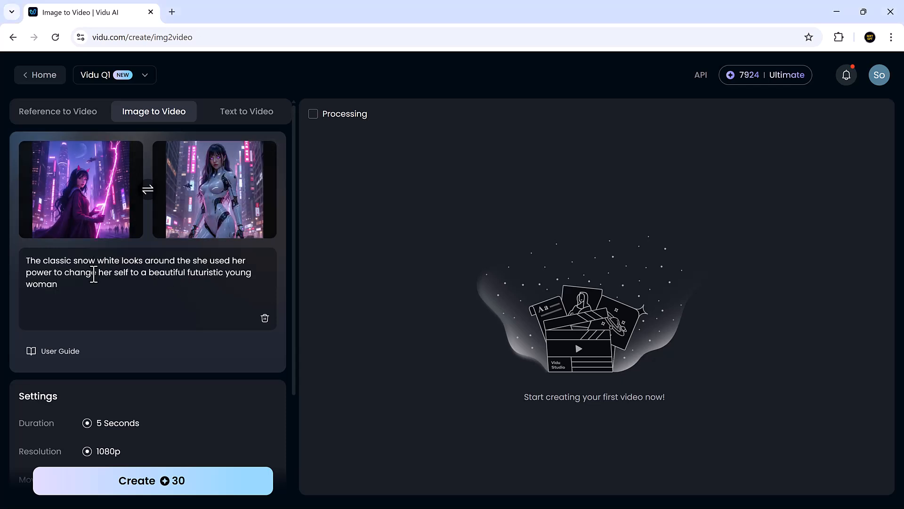
scroll(down, 3)
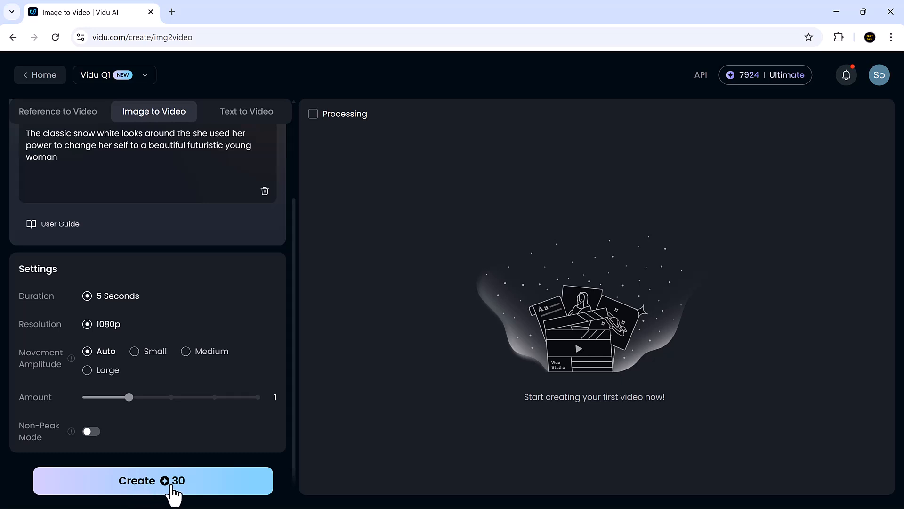
click(152, 480)
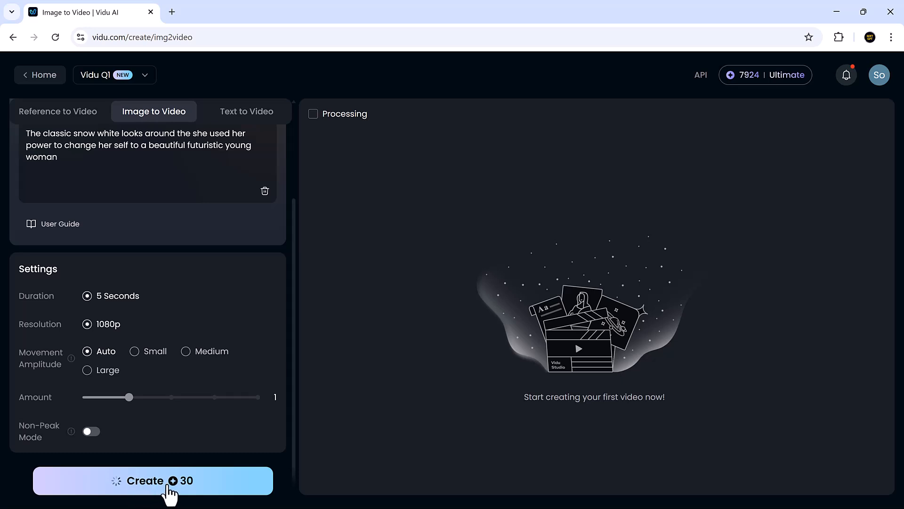
Step: Play the Snow White transformation clip enlarged, then close the player
click(152, 480)
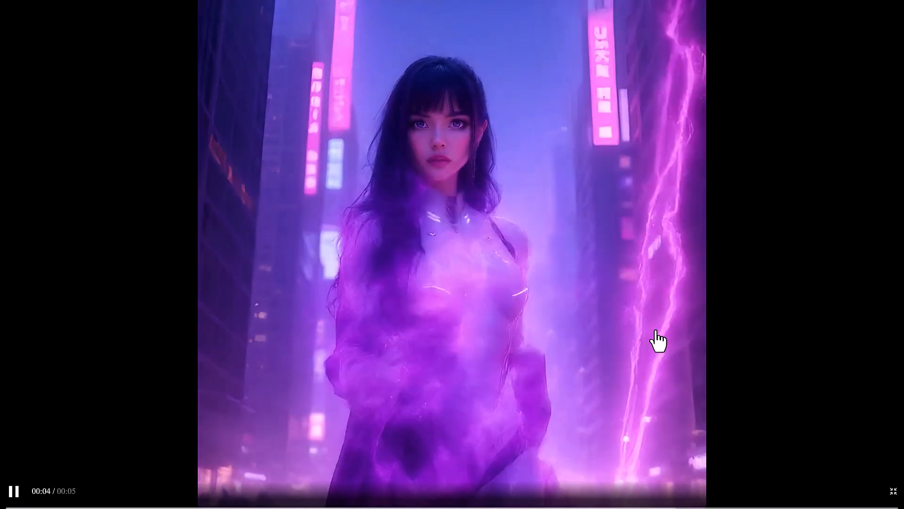
click(892, 491)
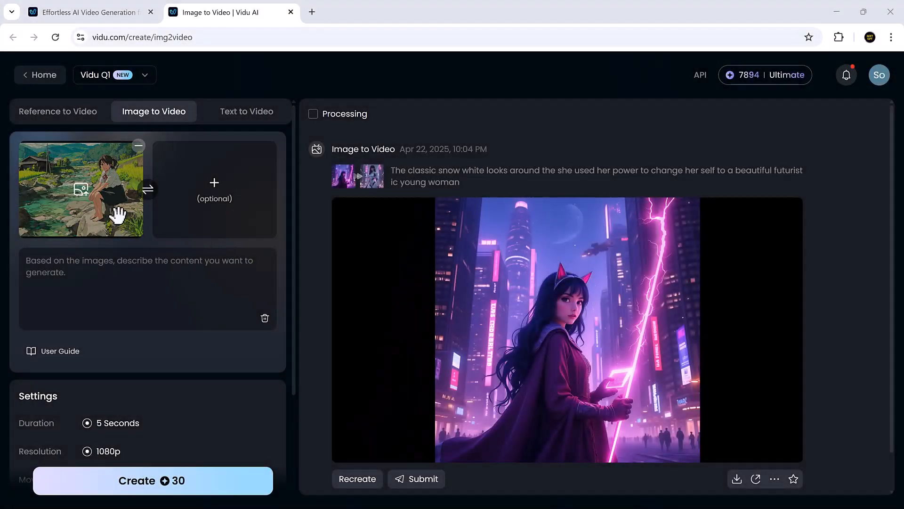
mouse_move(95, 162)
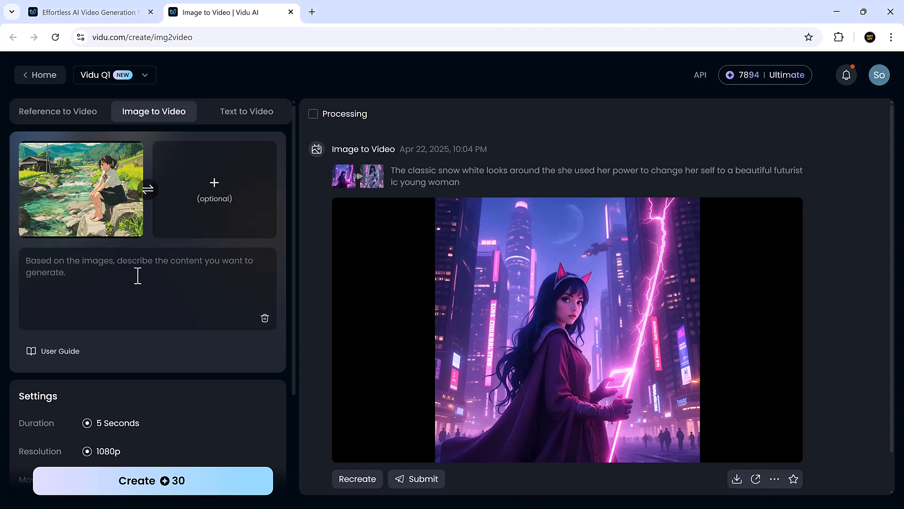
Step: Generate a clip from the anime girl image with prompt 'She stands up and walk into the river'
text(She stands up and walk into the river)
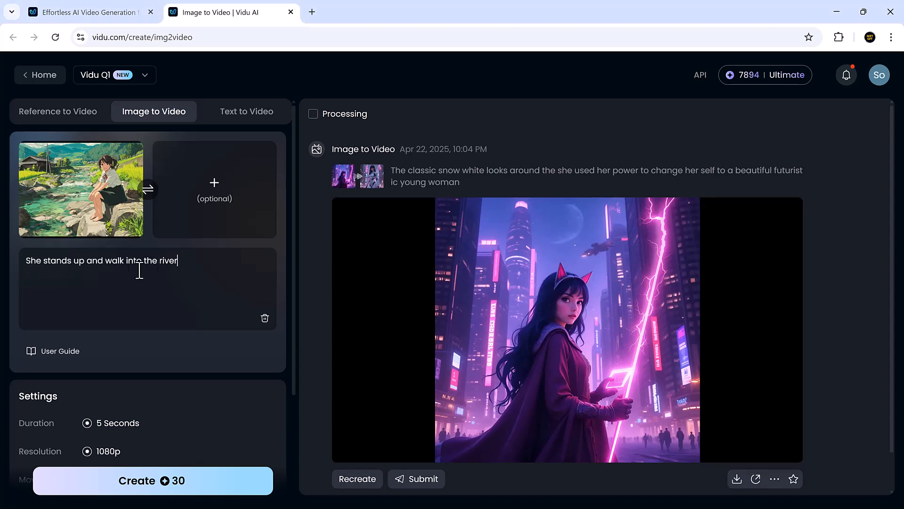
scroll(down, 3)
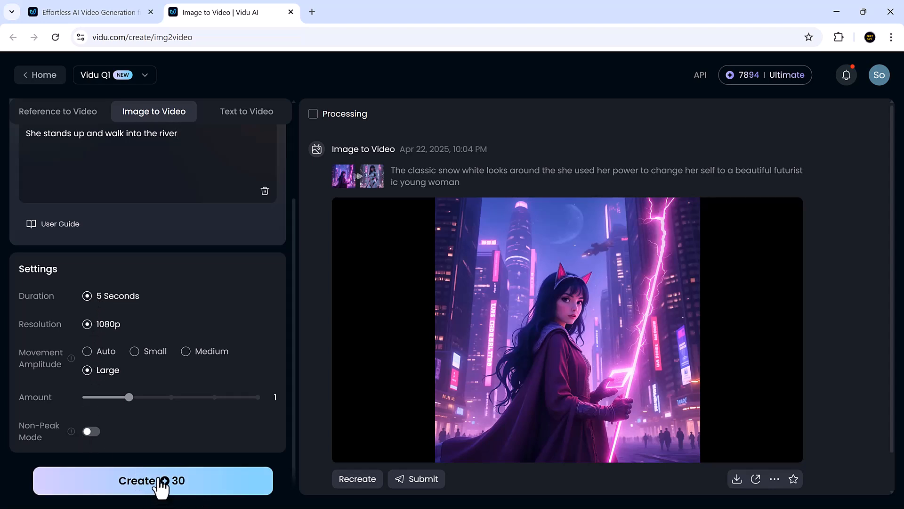
click(152, 481)
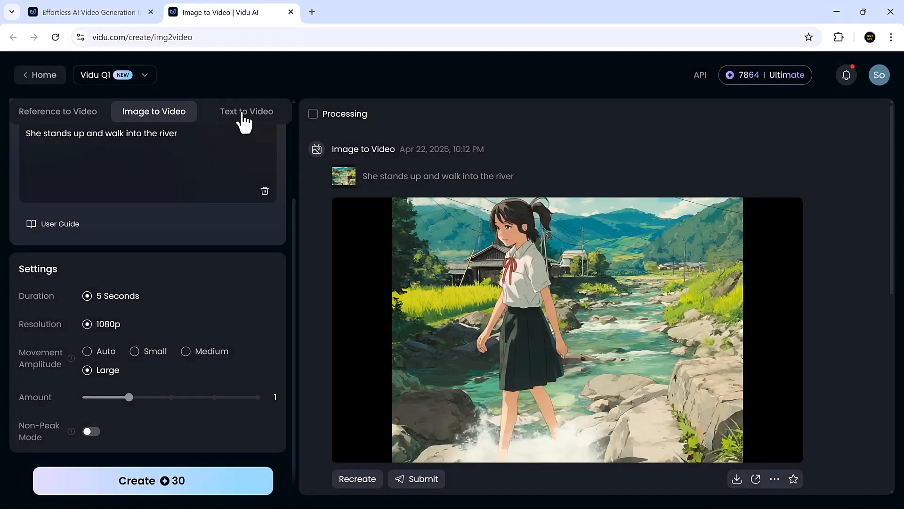
Step: Create an Animation-style text-to-video clip from a sample lighthouse blizzard prompt
click(247, 111)
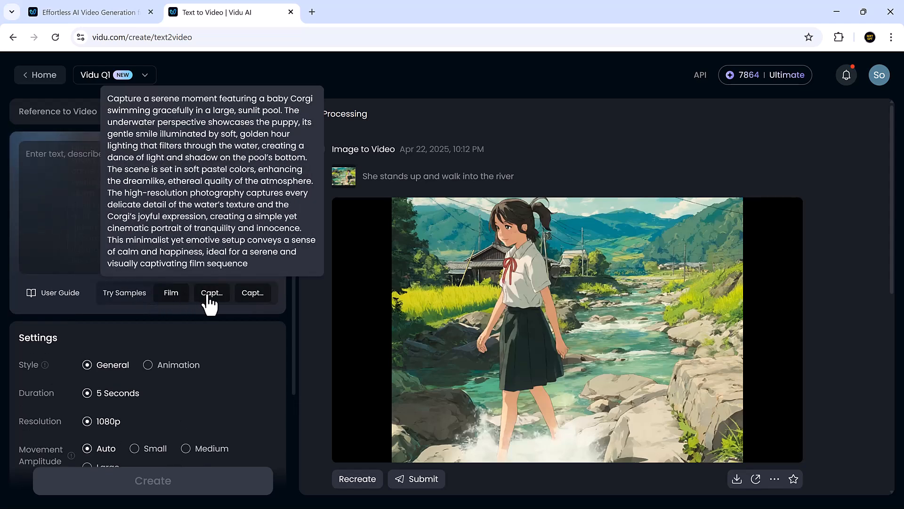
click(211, 293)
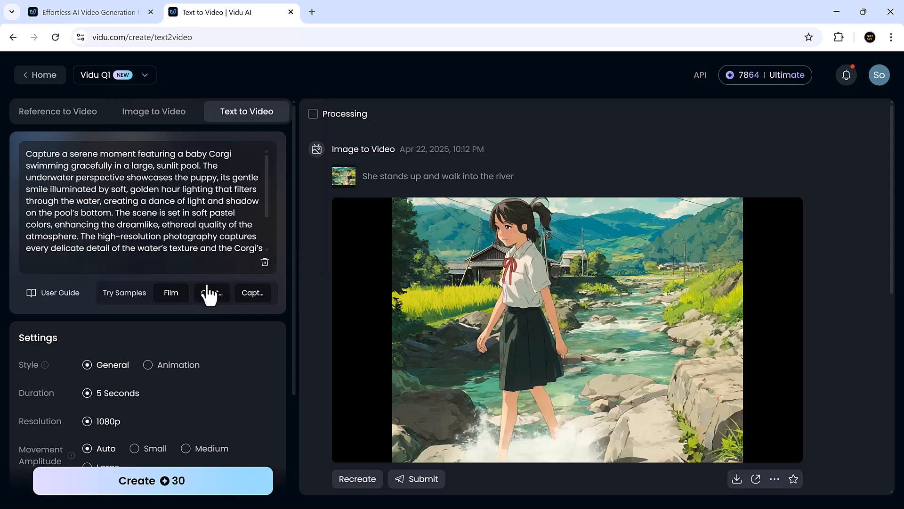
scroll(down, 3)
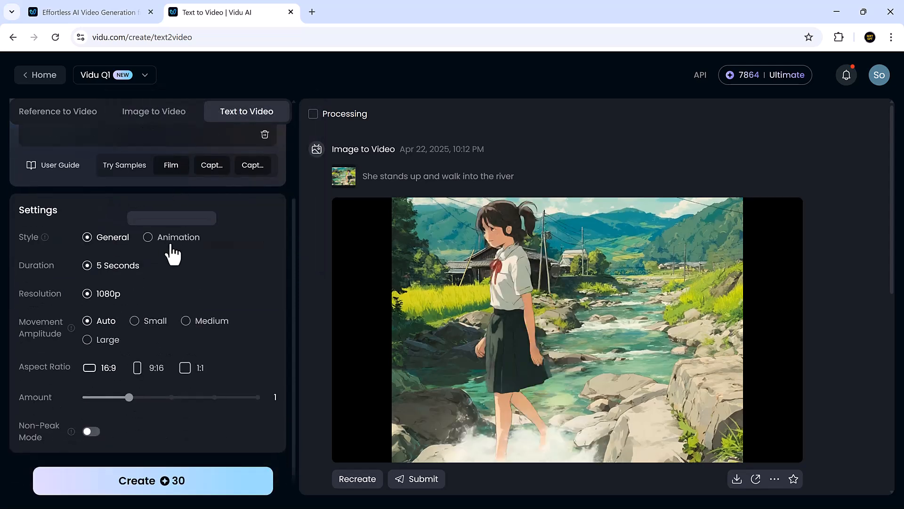
click(148, 236)
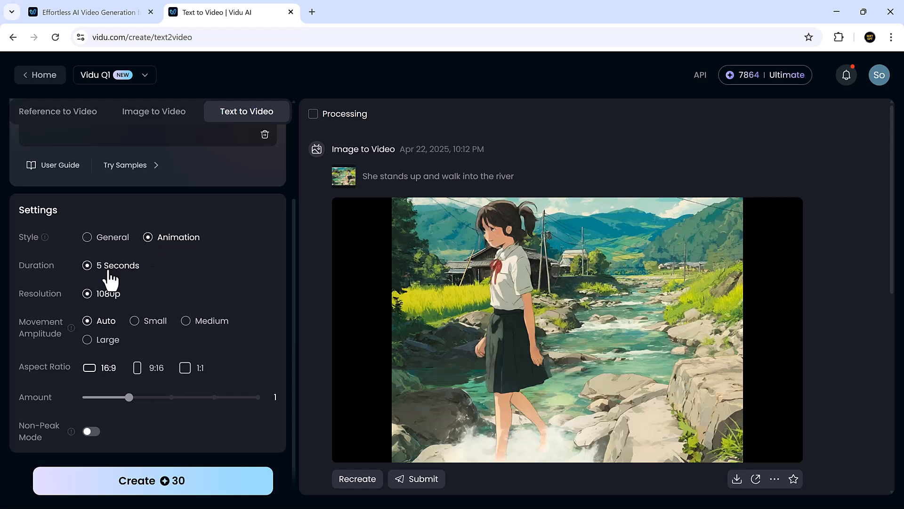
mouse_move(138, 410)
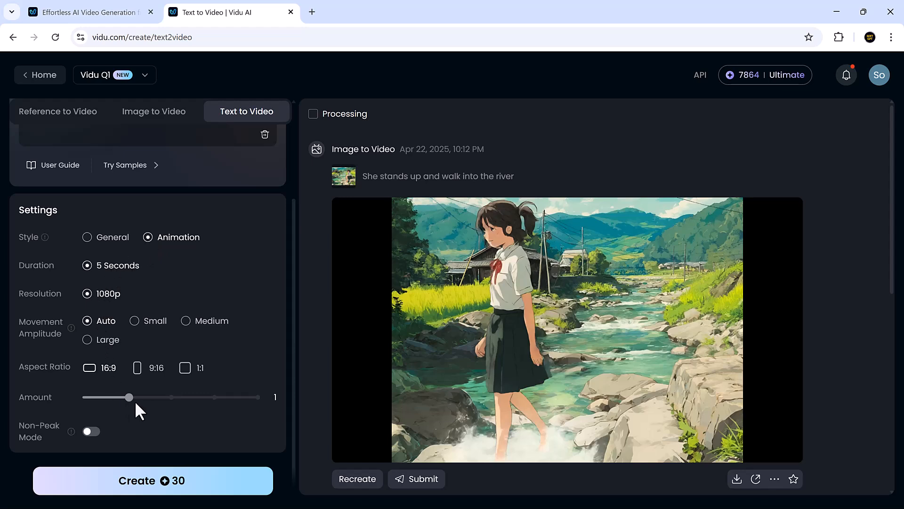
mouse_move(180, 487)
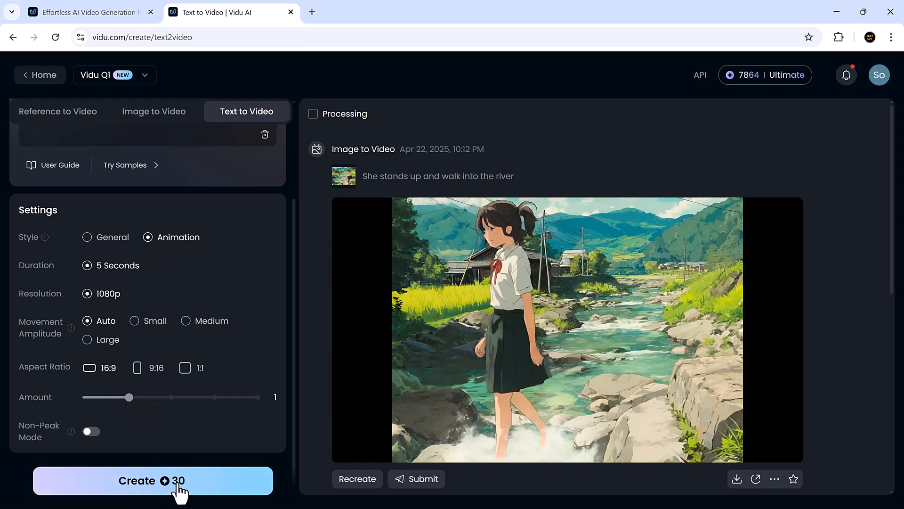
click(152, 480)
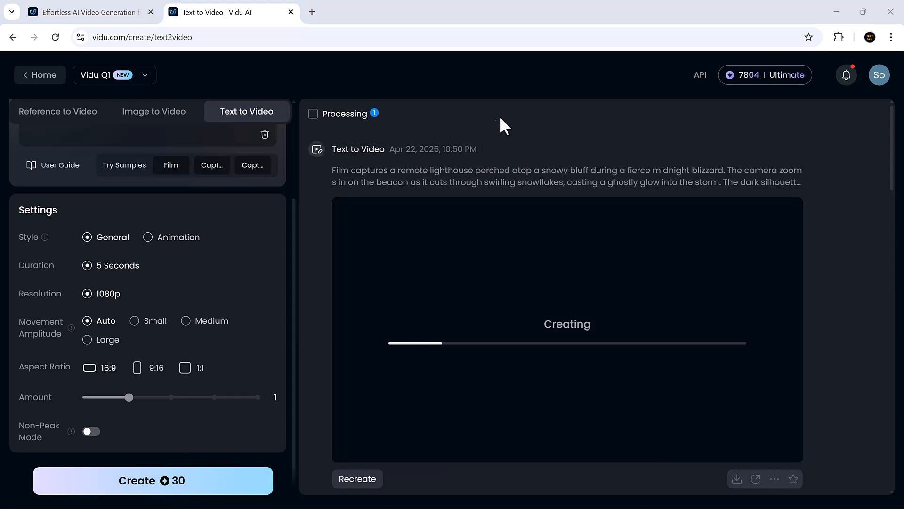
mouse_move(526, 139)
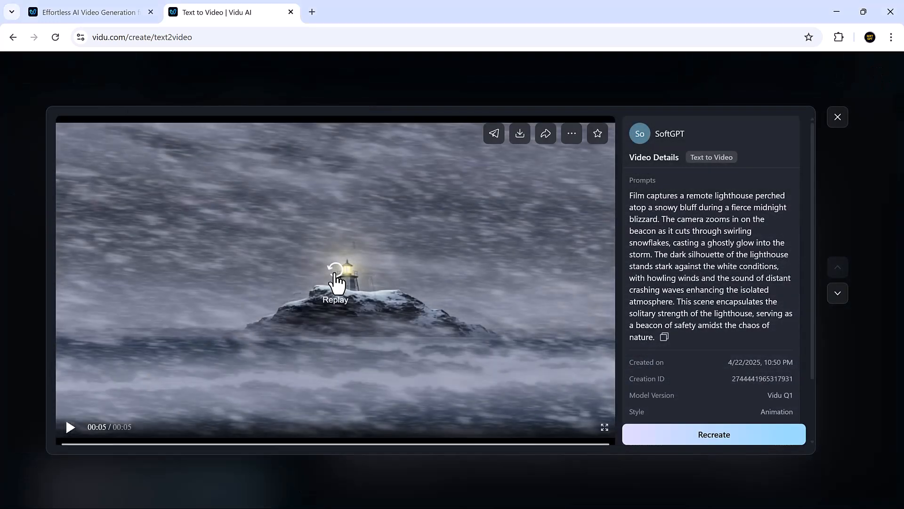
Step: Replay the finished lighthouse blizzard video twice in the detail viewer
click(335, 271)
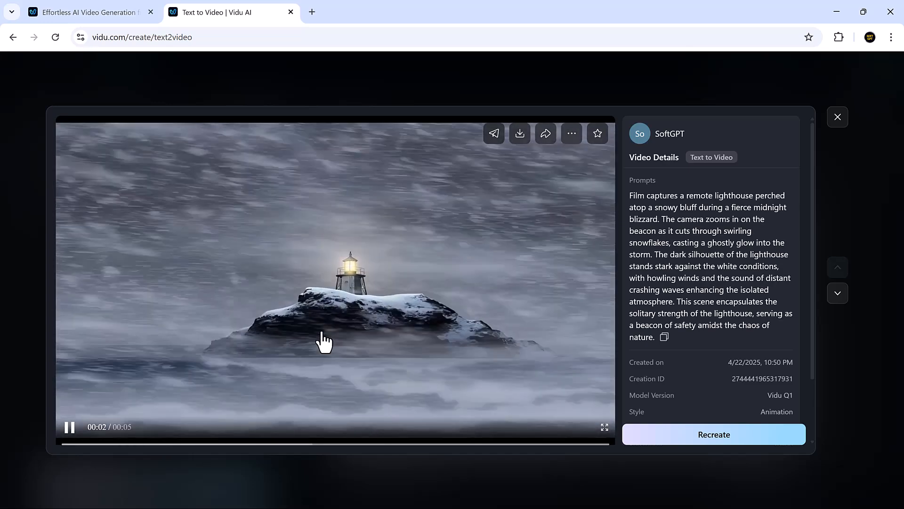
mouse_move(416, 286)
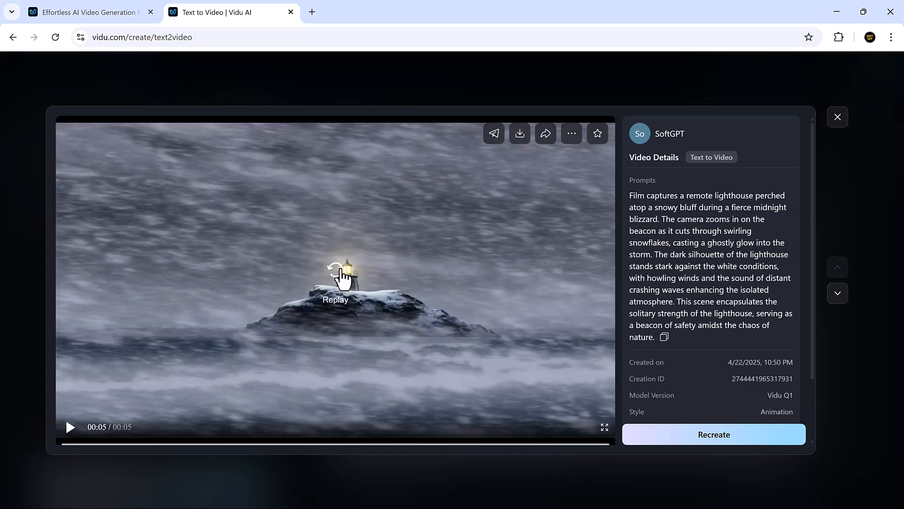
click(342, 275)
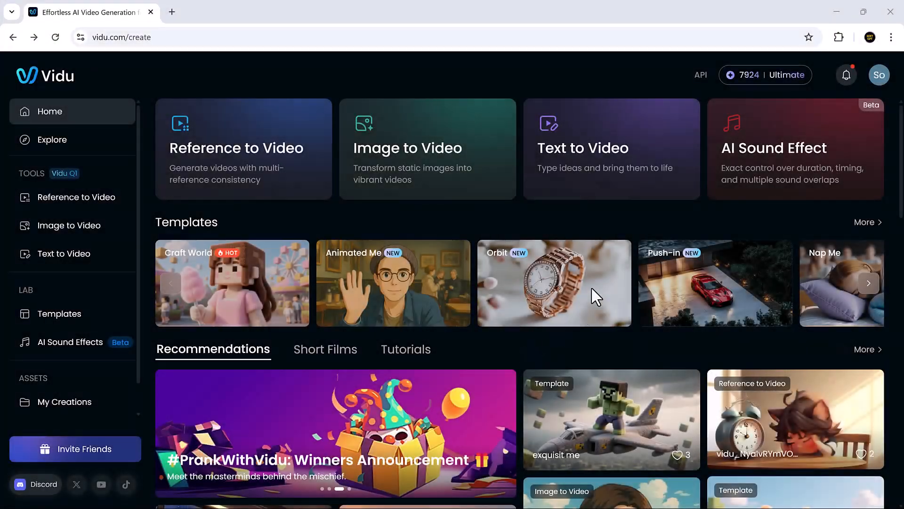
mouse_move(799, 143)
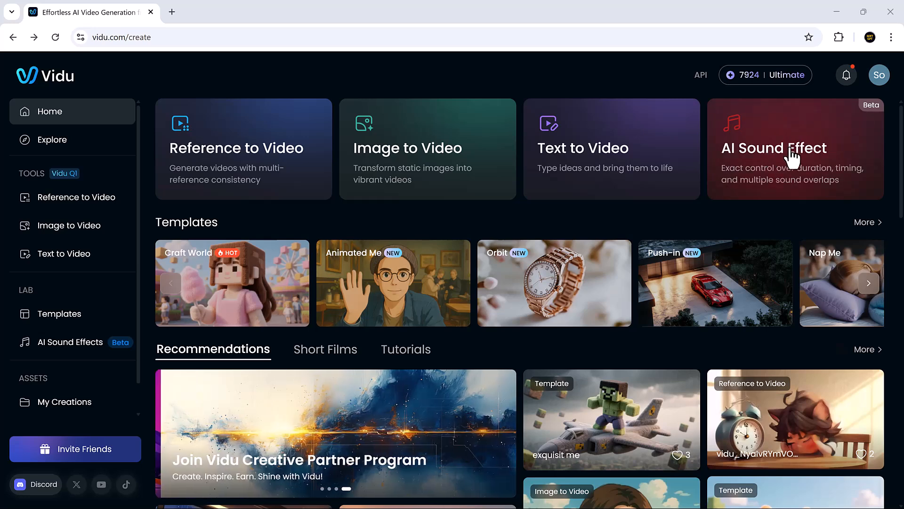
Step: Generate a 10-second sound effect with rain, wind, 'people talking' and 'Walking steps sounds' tracks
click(795, 148)
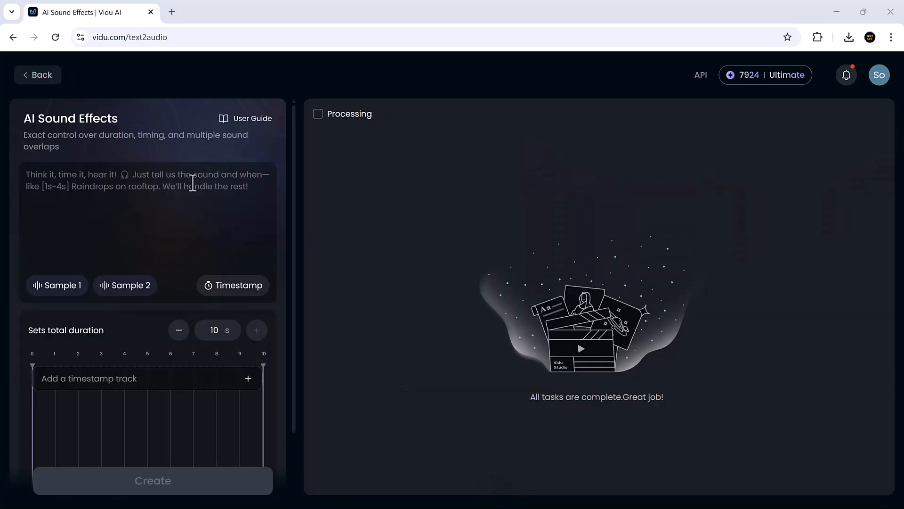
click(247, 378)
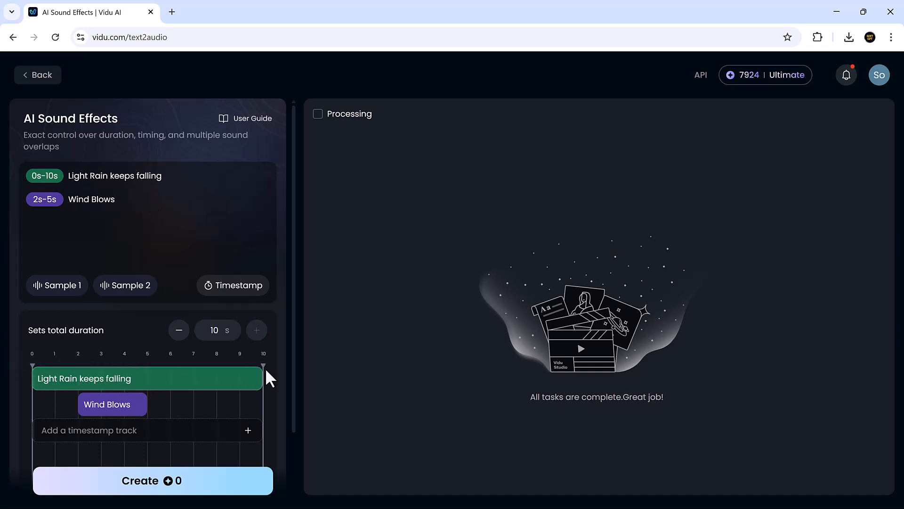
click(248, 429)
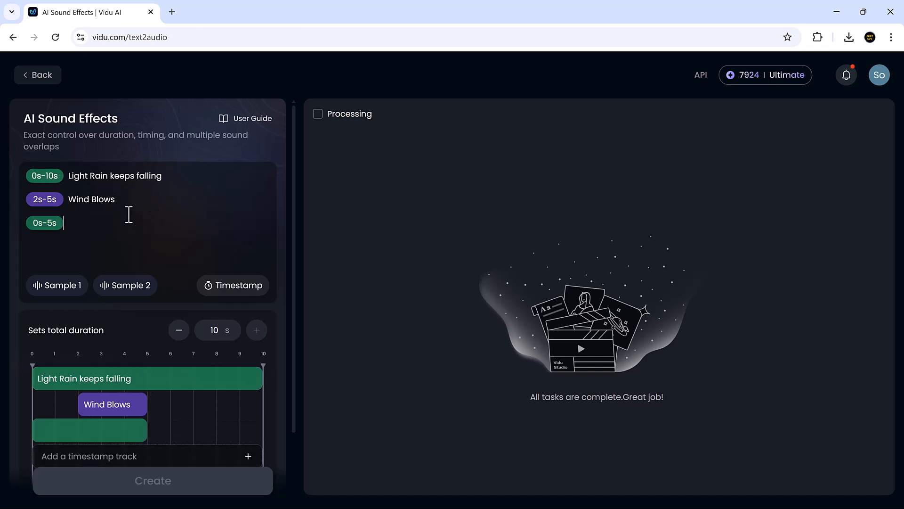
text(people talking)
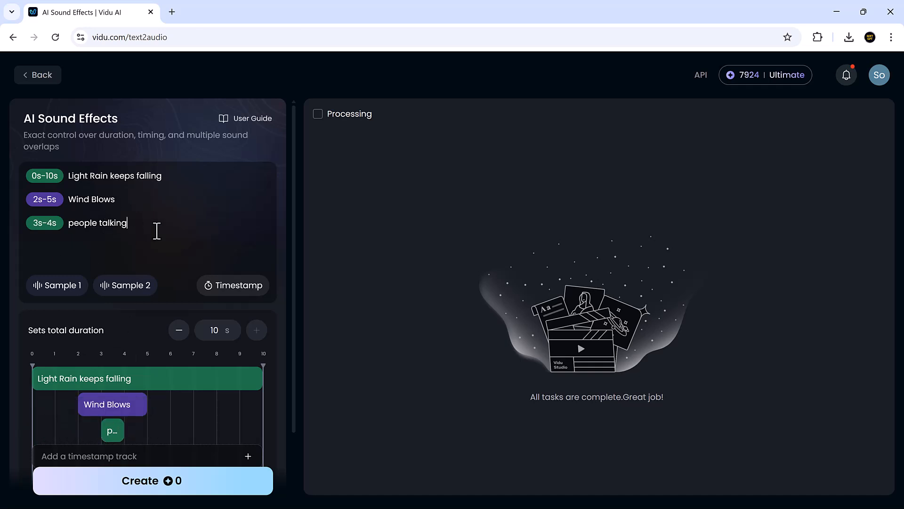
click(248, 456)
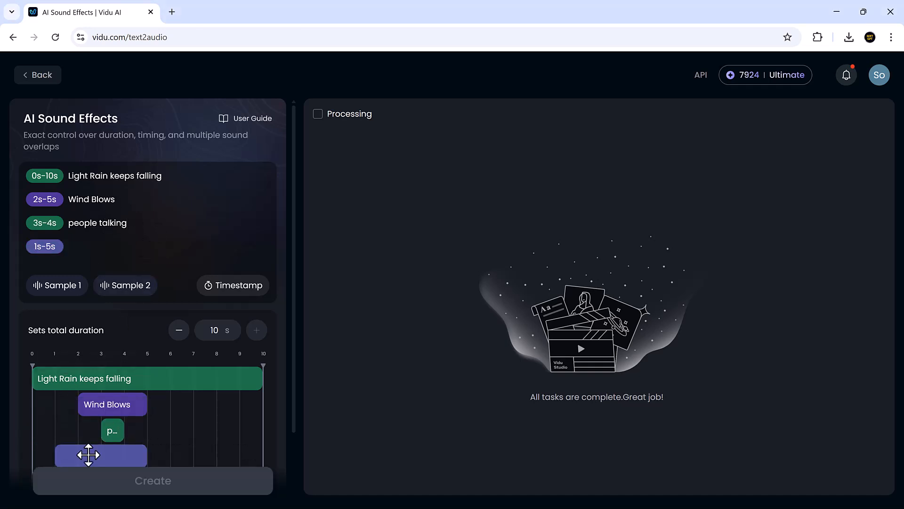
text(Walking steps sounds)
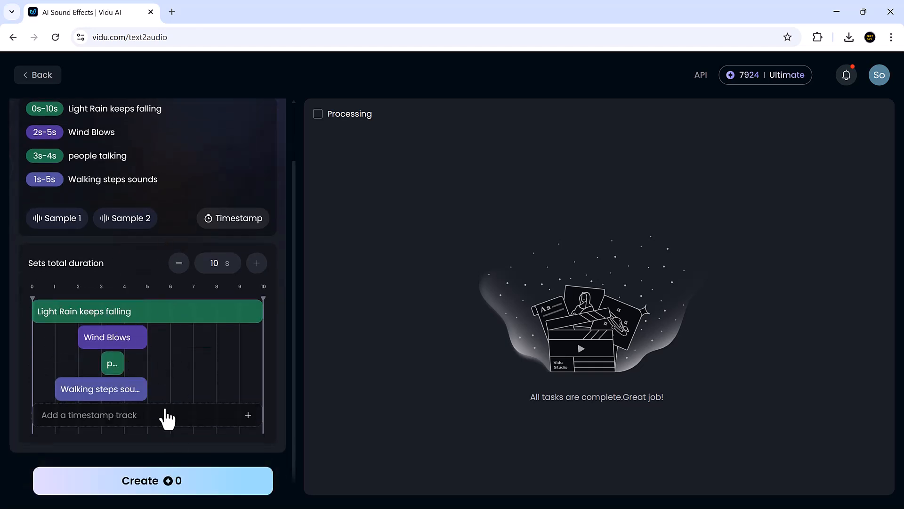
click(153, 480)
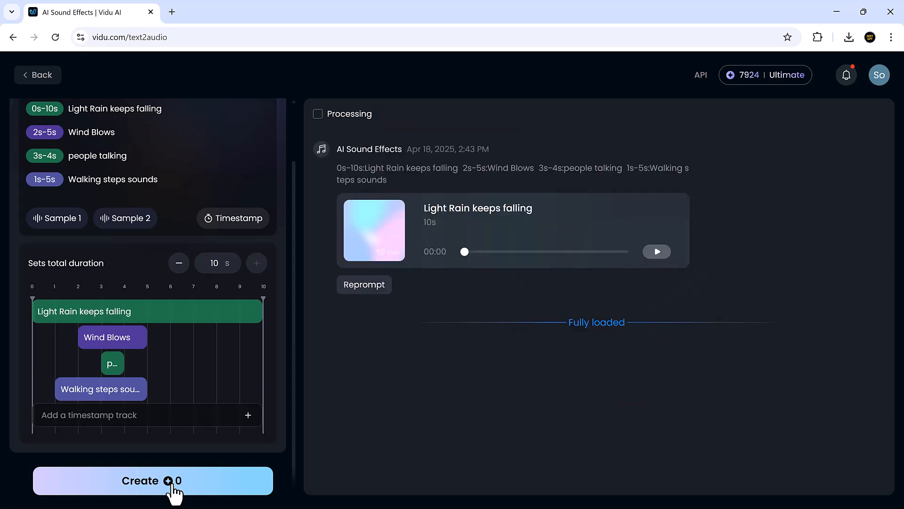
Step: Stop the Light Rain playback, play the typing keyboards sound effect, then return home
click(656, 252)
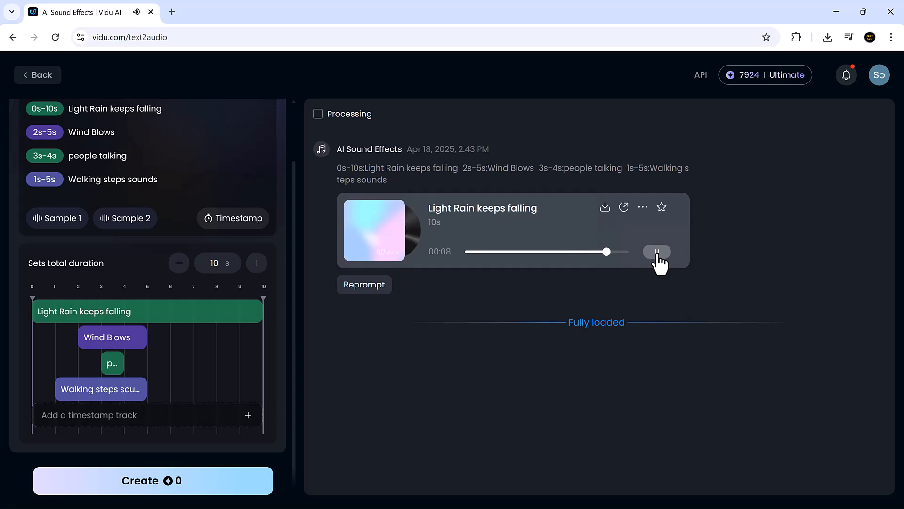
click(656, 251)
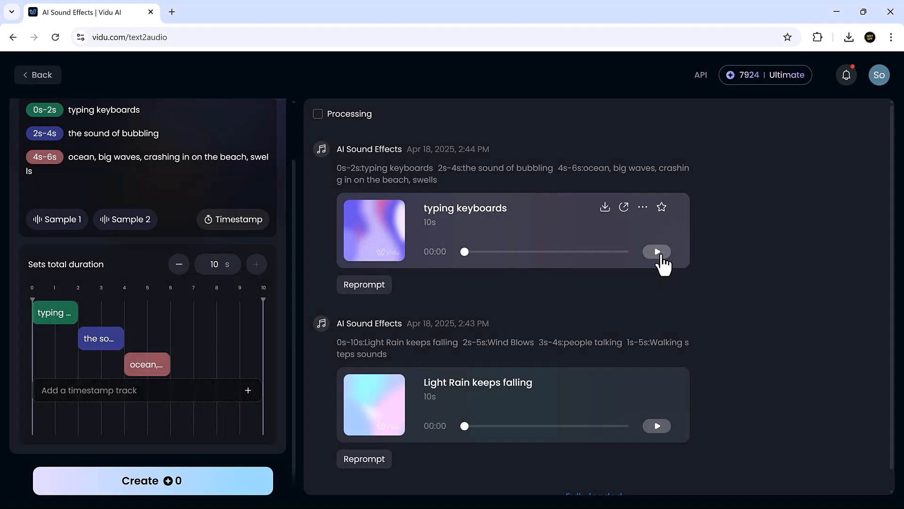
click(656, 252)
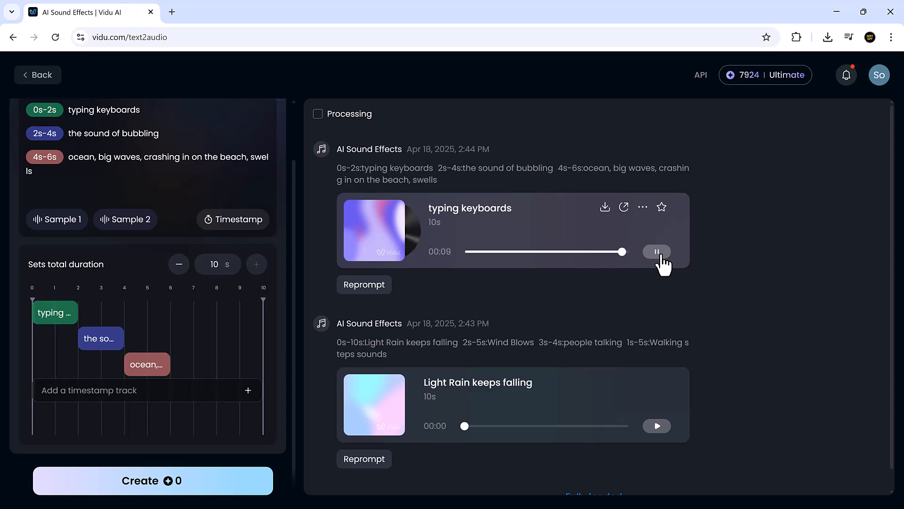
click(38, 74)
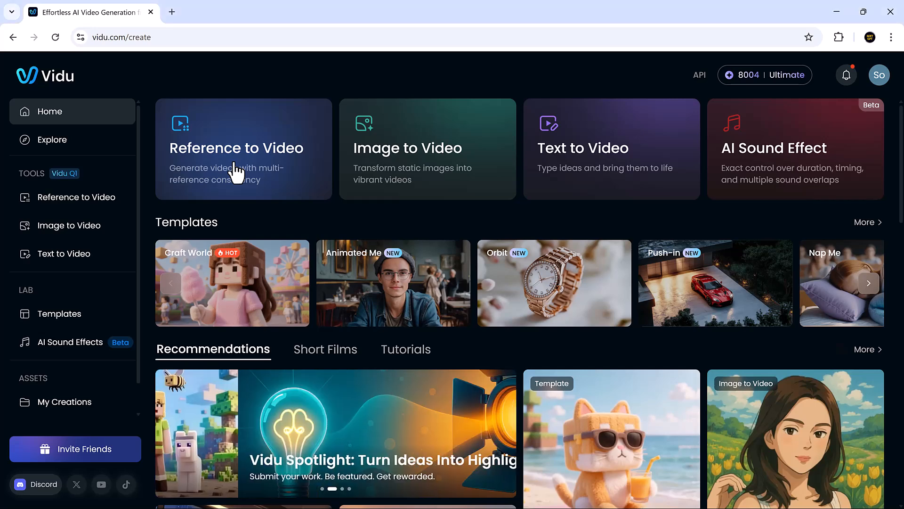
Step: Open Reference to Video with the woman and tulip references and scroll to Settings
click(244, 148)
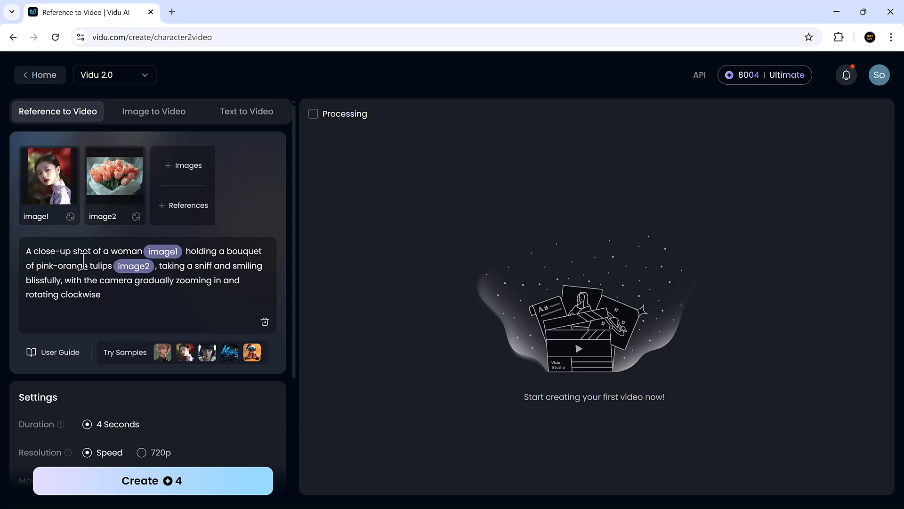
mouse_move(170, 300)
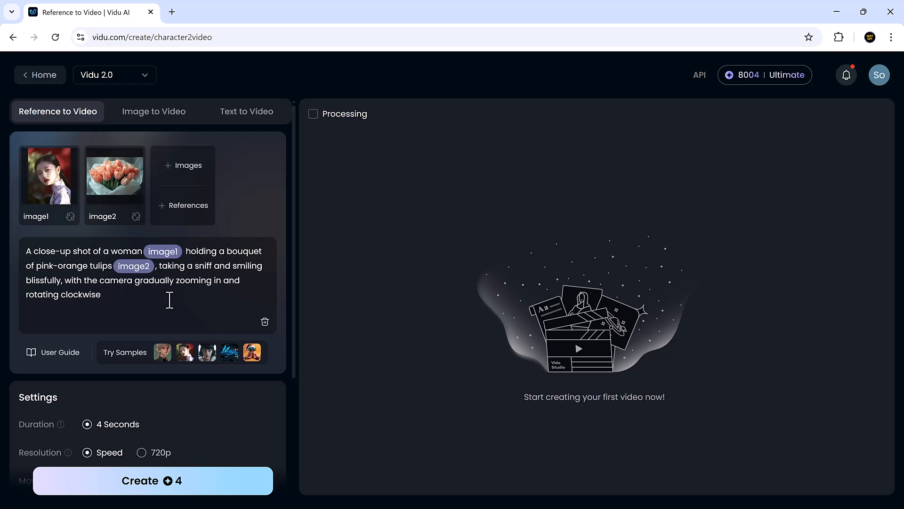
scroll(down, 3)
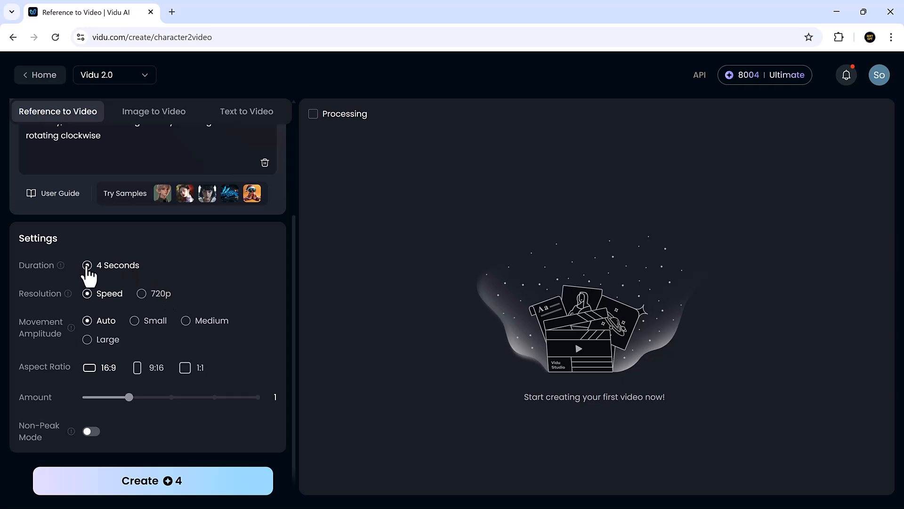
mouse_move(106, 329)
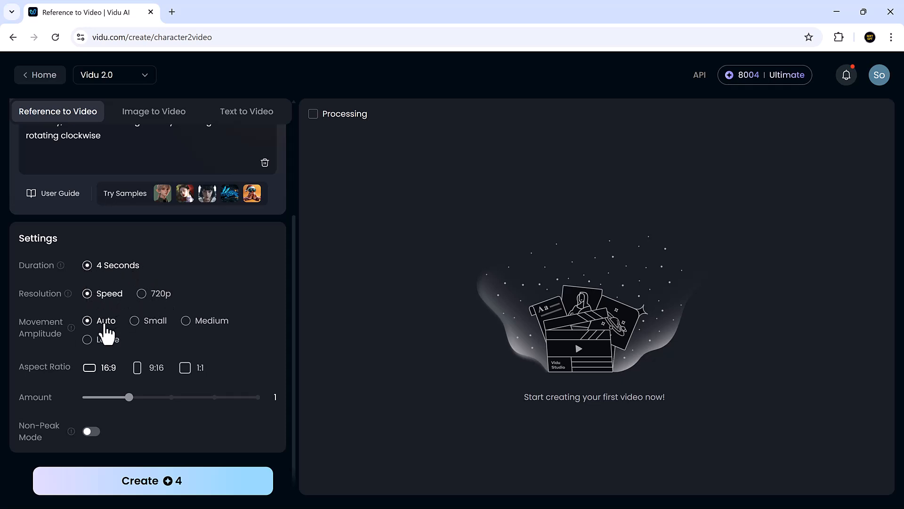
mouse_move(202, 332)
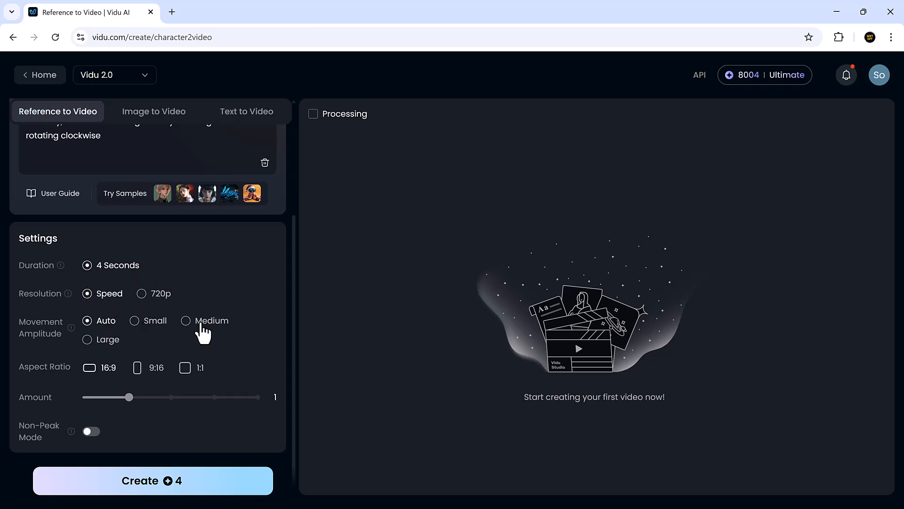
mouse_move(92, 375)
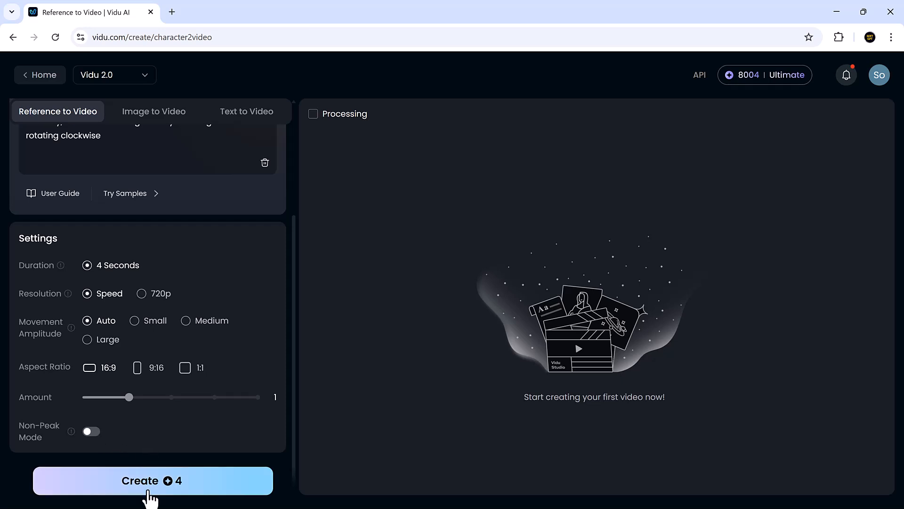
Step: Create the 4-second tulip reference video, watch it, and return to the home page
click(152, 480)
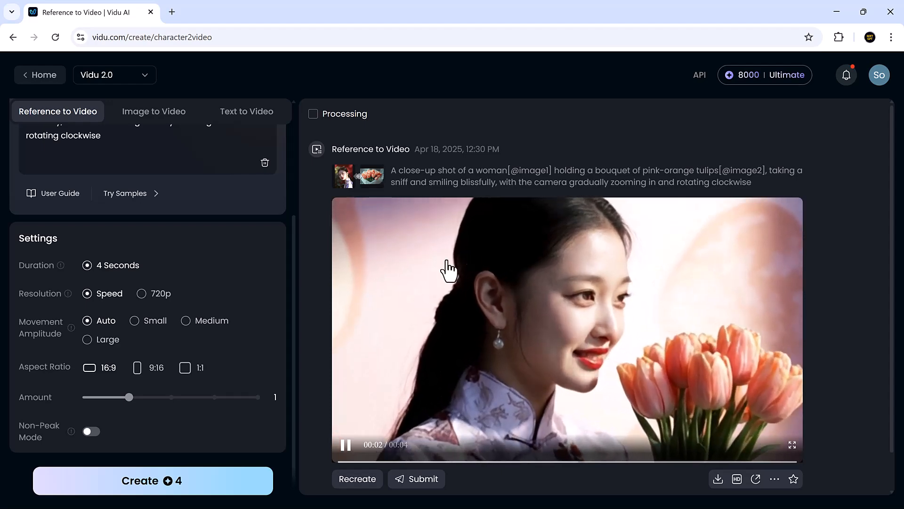
click(44, 74)
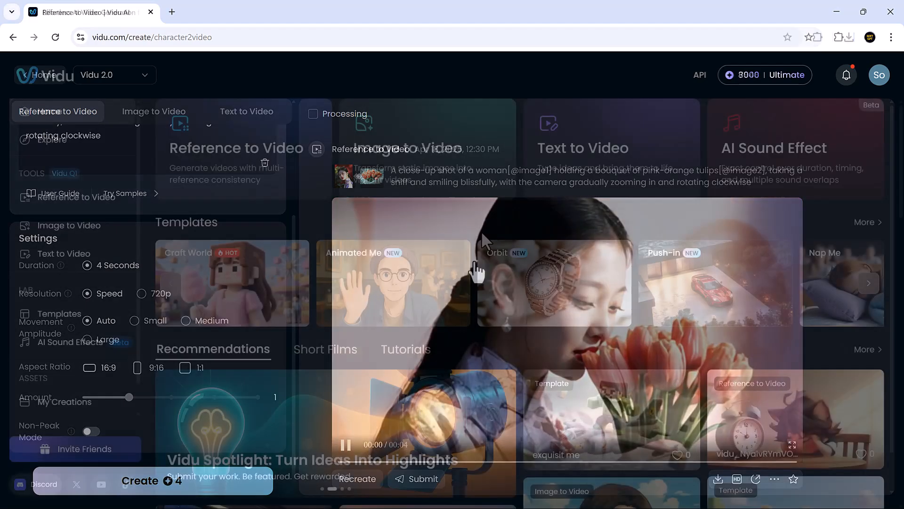
click(50, 111)
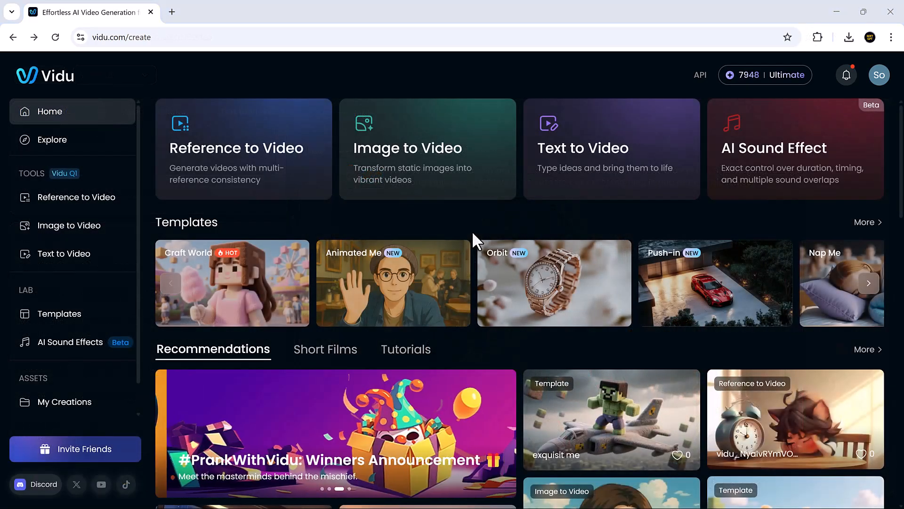
scroll(down, 3)
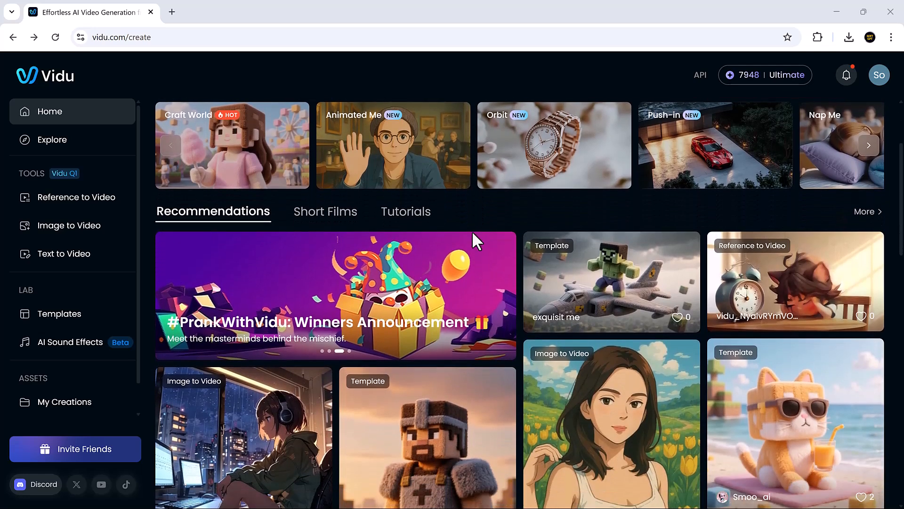
scroll(down, 3)
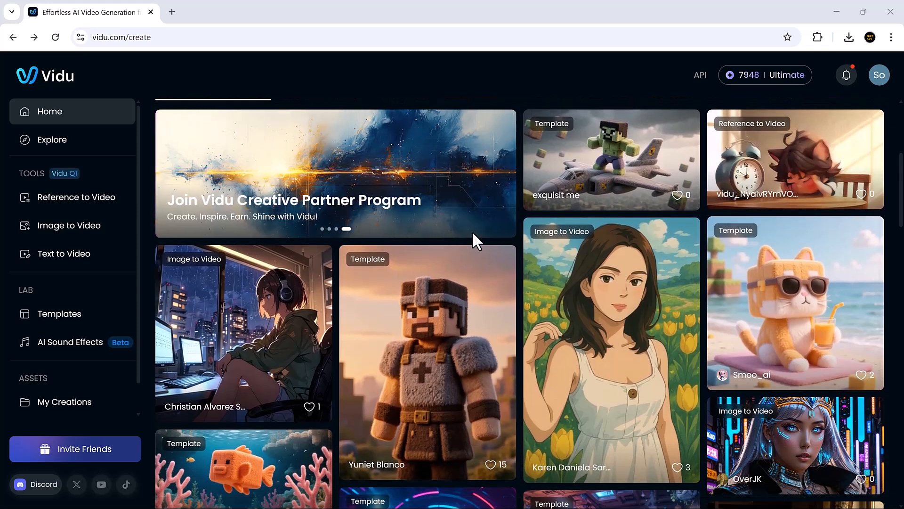
scroll(down, 3)
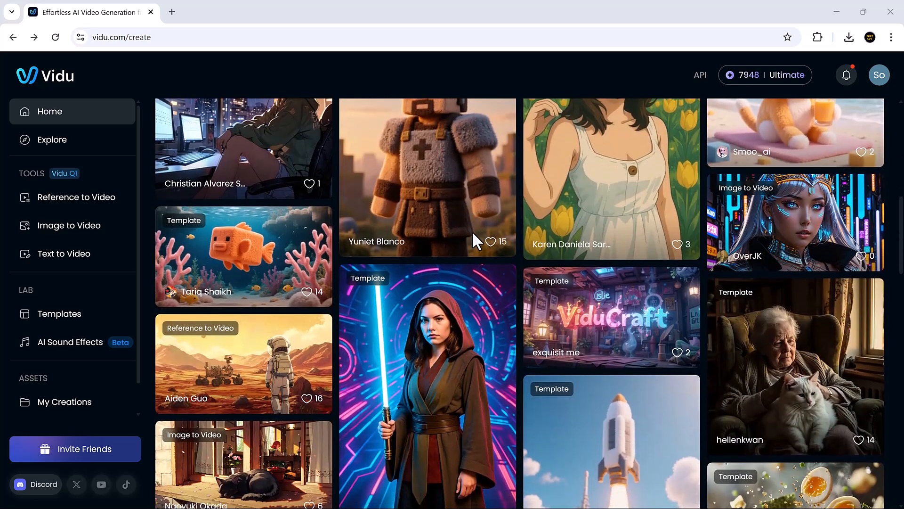
scroll(down, 3)
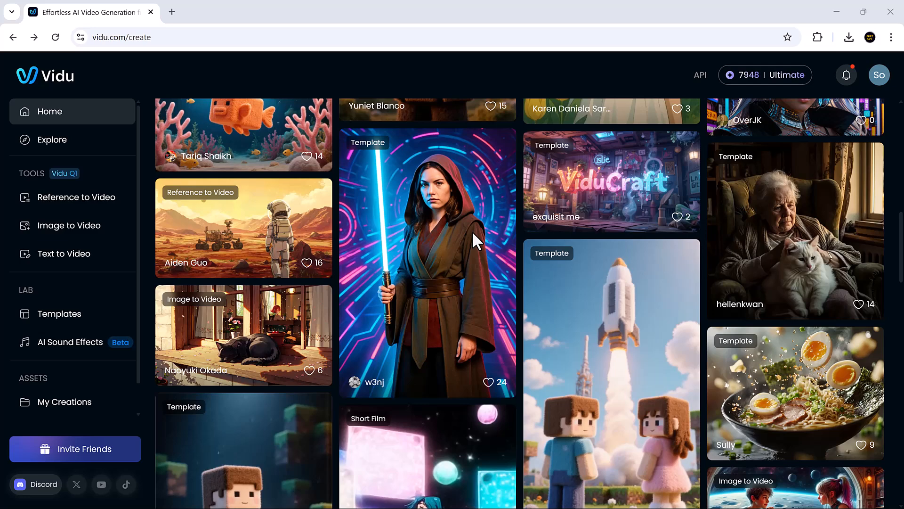
scroll(down, 3)
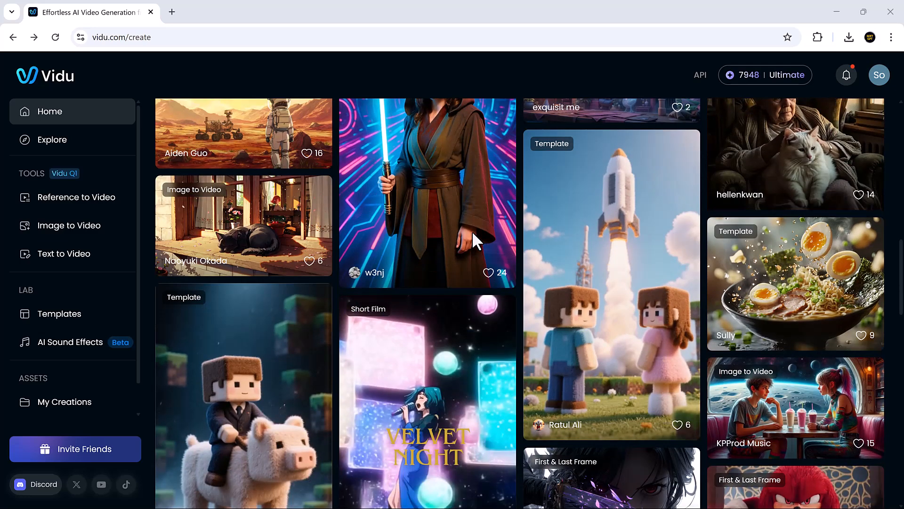
scroll(down, 3)
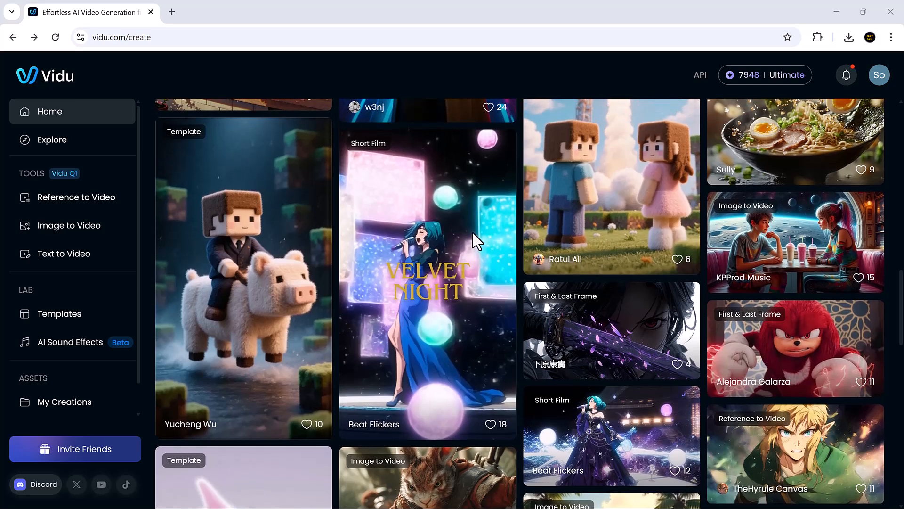
mouse_move(458, 262)
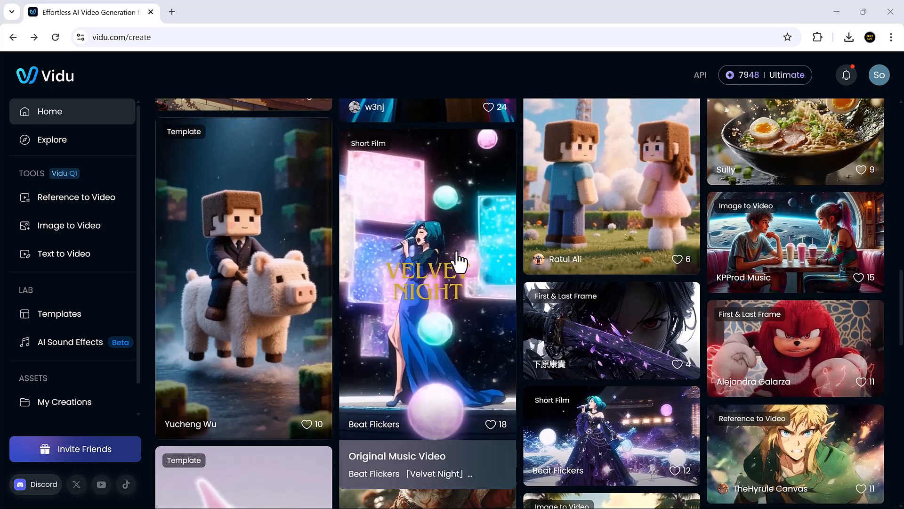
scroll(down, 3)
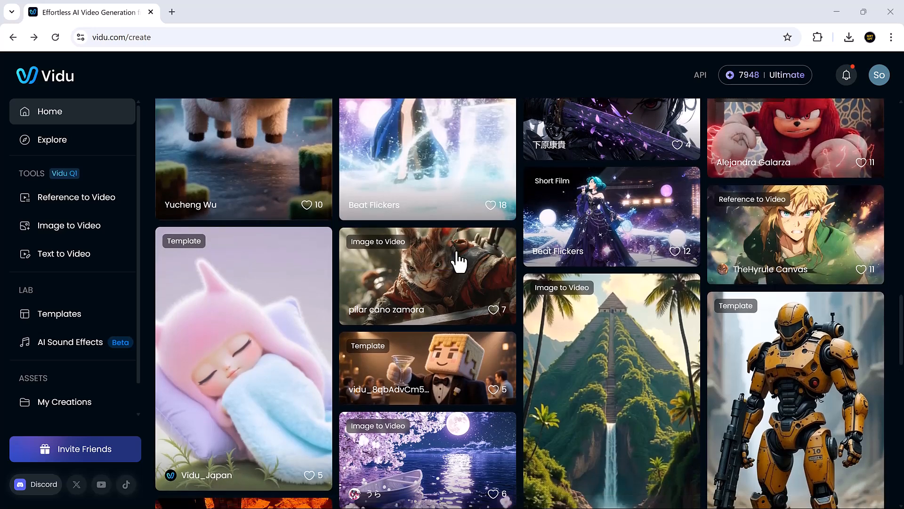
scroll(down, 3)
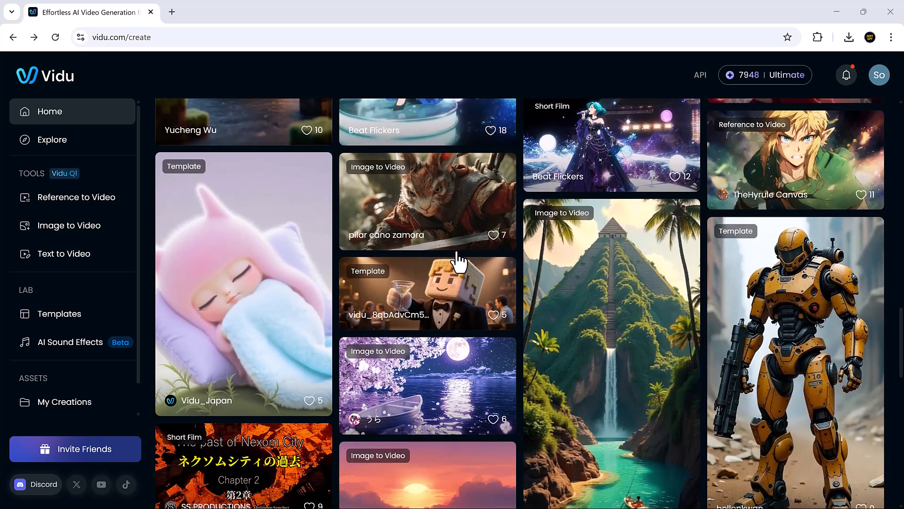
scroll(down, 3)
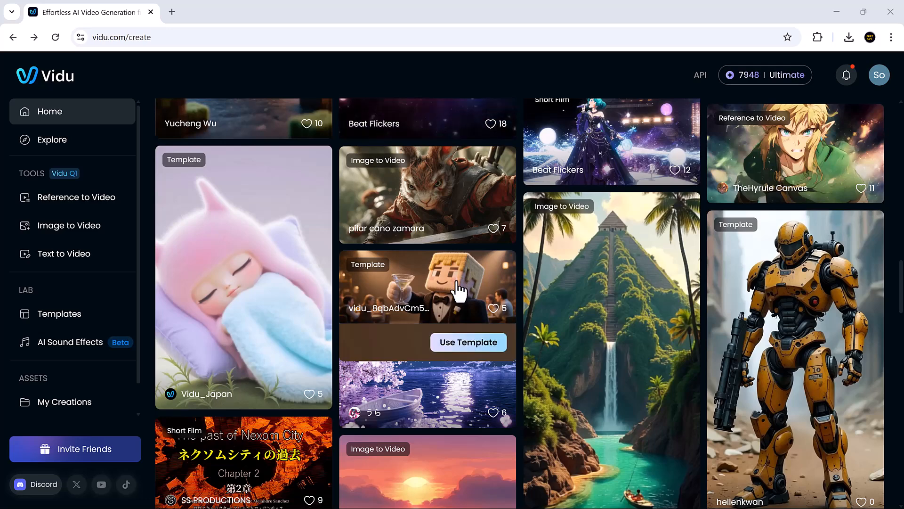
scroll(down, 3)
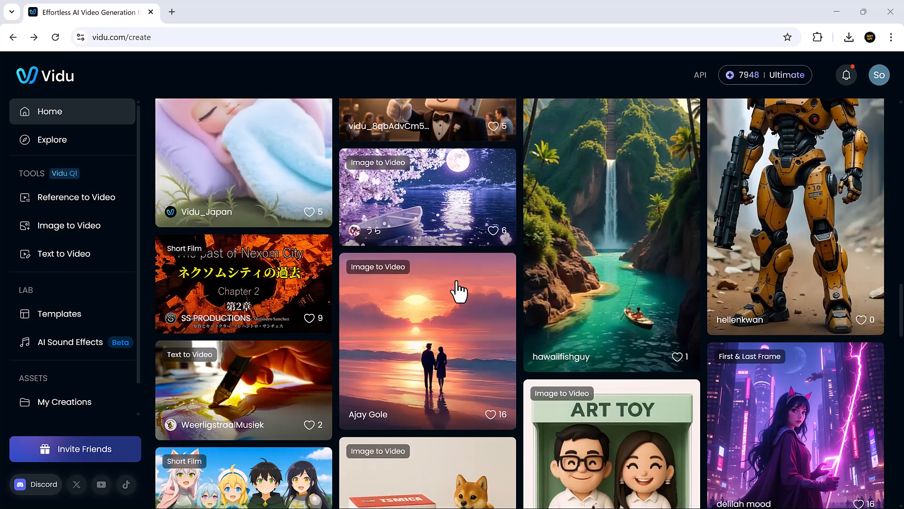
scroll(down, 3)
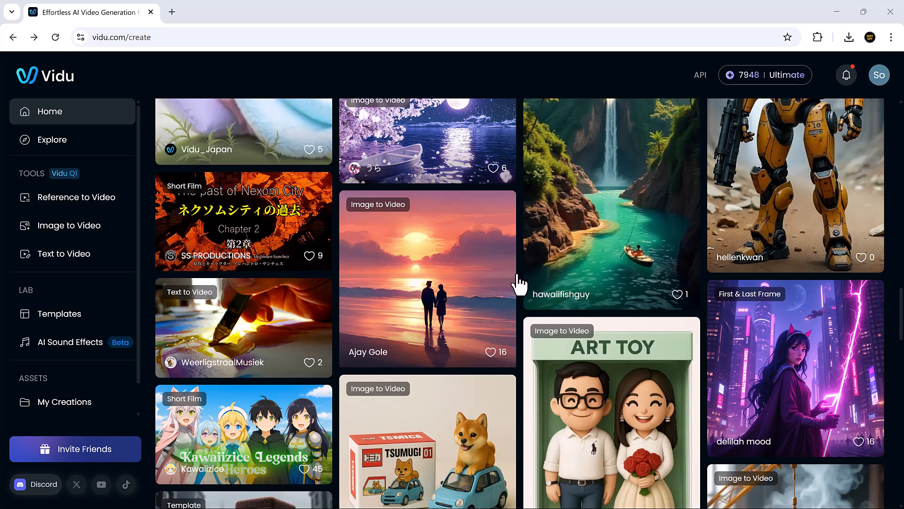